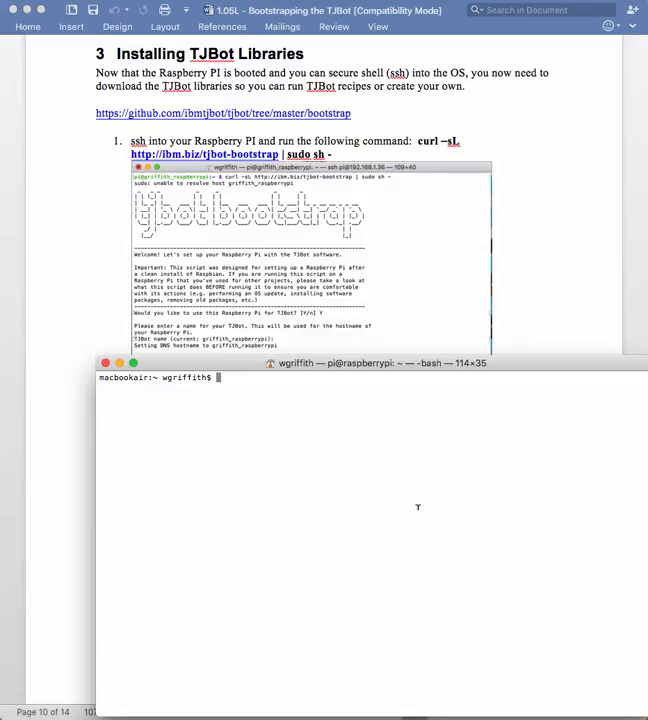
- List the devices on the local network with arp -a
text(a)
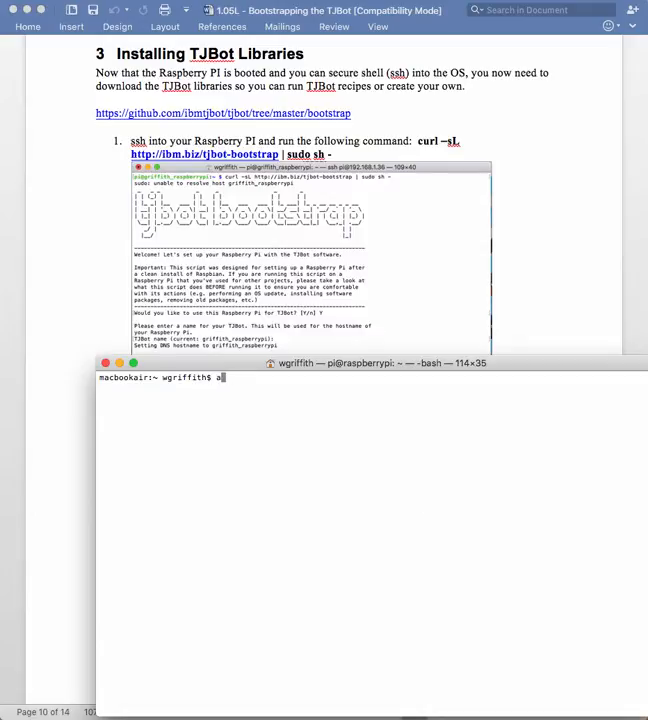
text(rp -a)
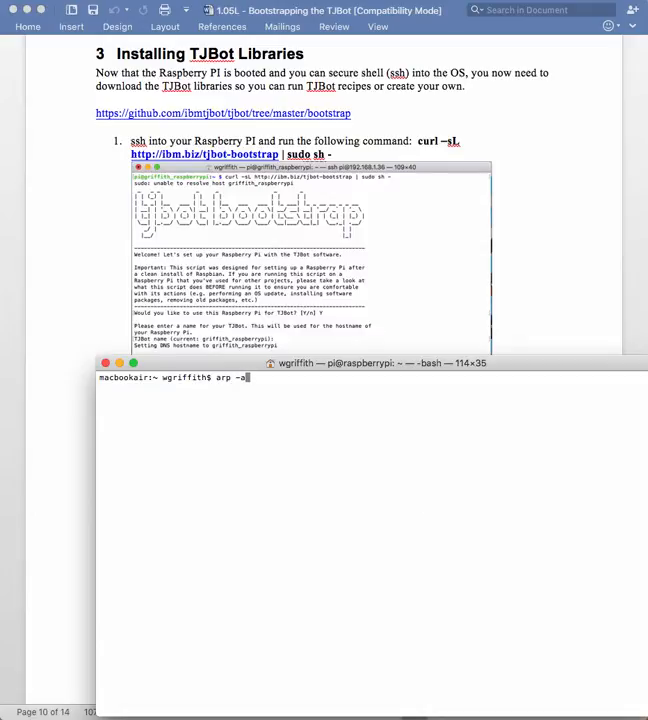
key(Return)
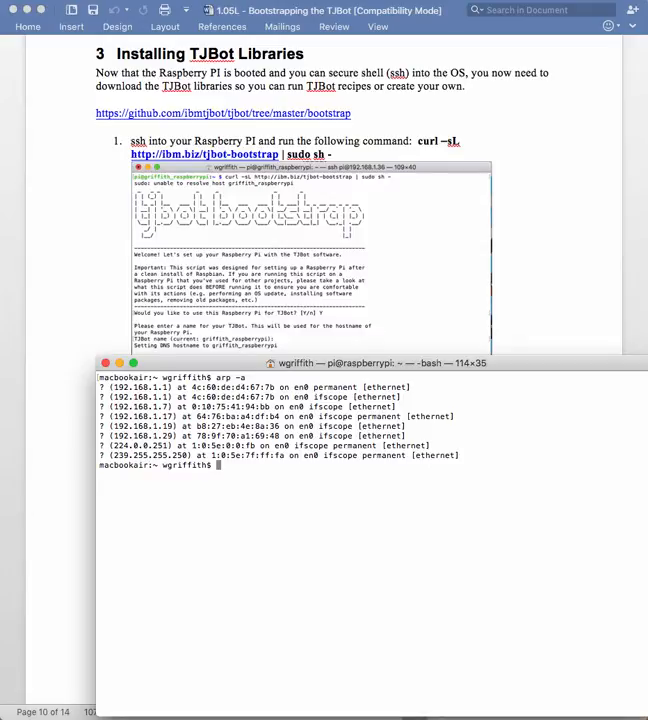
text(ssh)
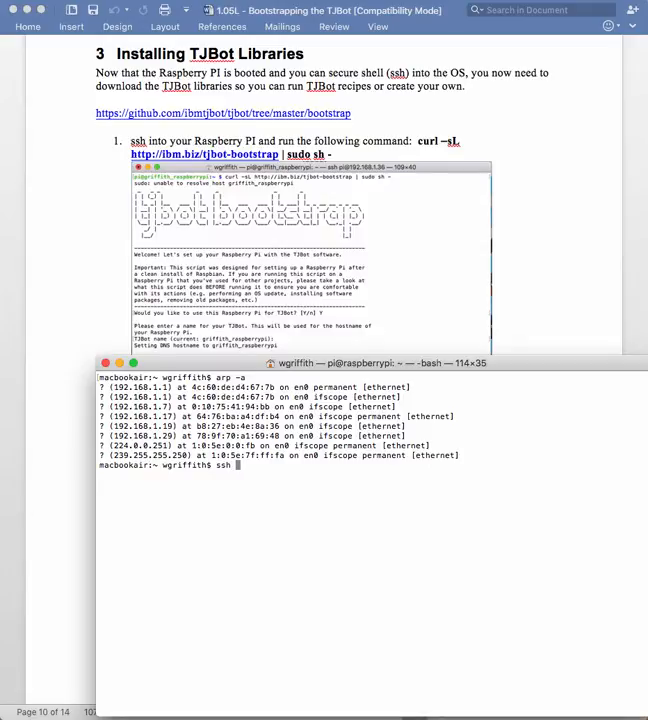
text(pi@192)
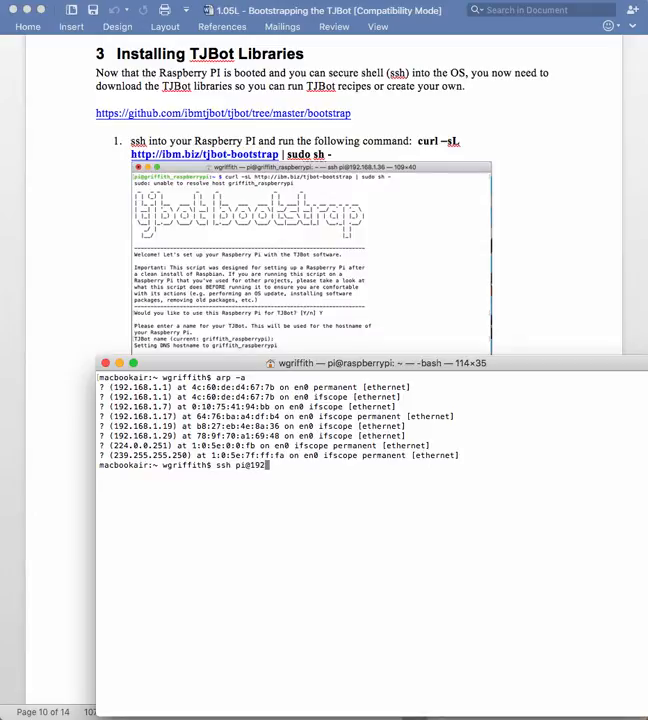
text(.168.1.1)
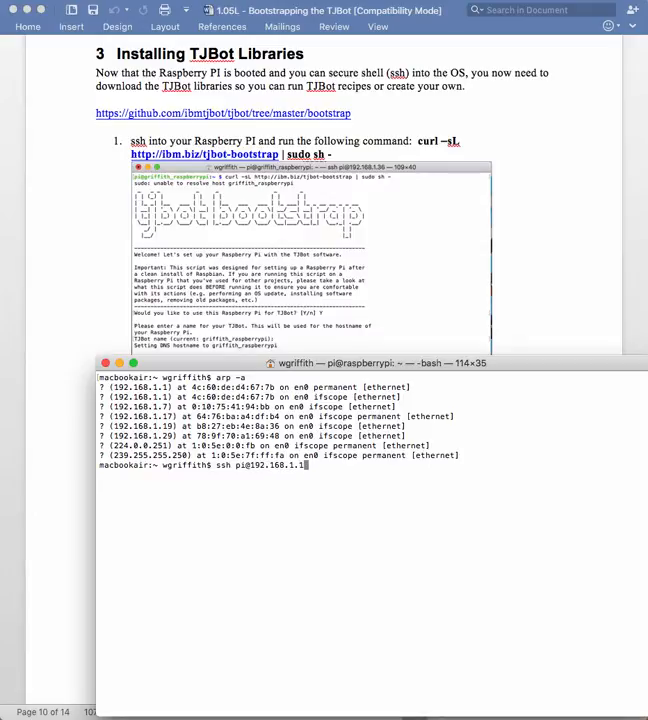
key(Return)
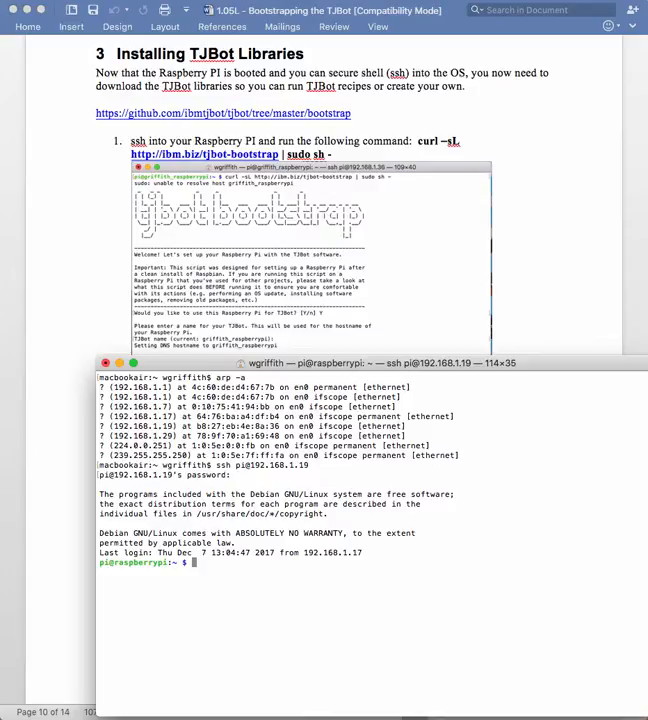
text(curl)
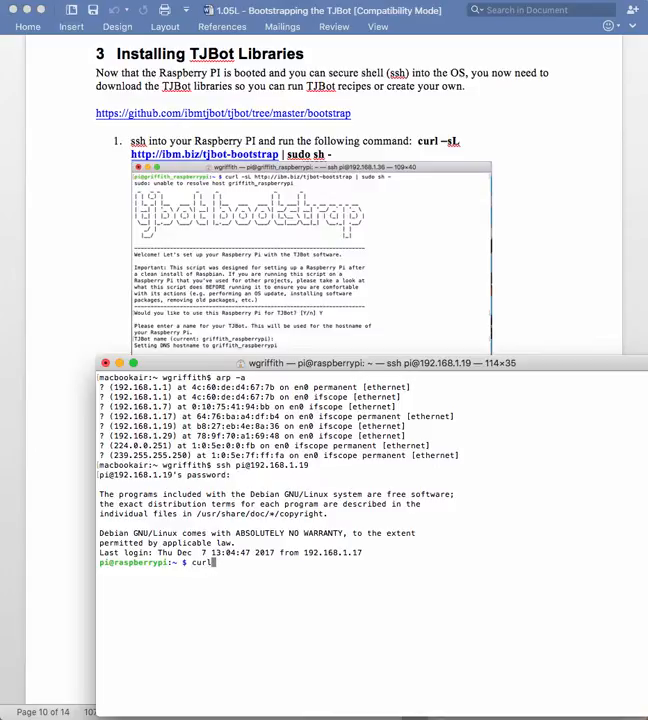
text(-sL h)
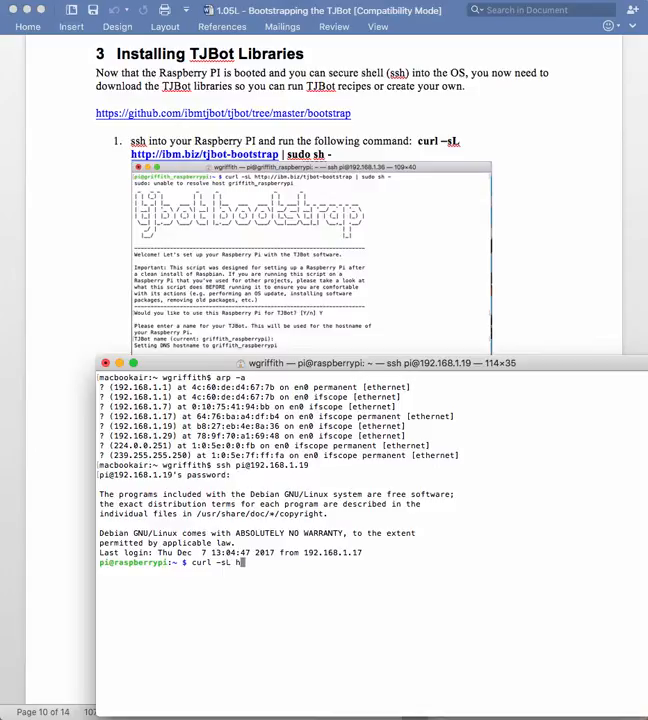
text(ttp://ibm.biz/tjbot-bootstrap | sudo sh -)
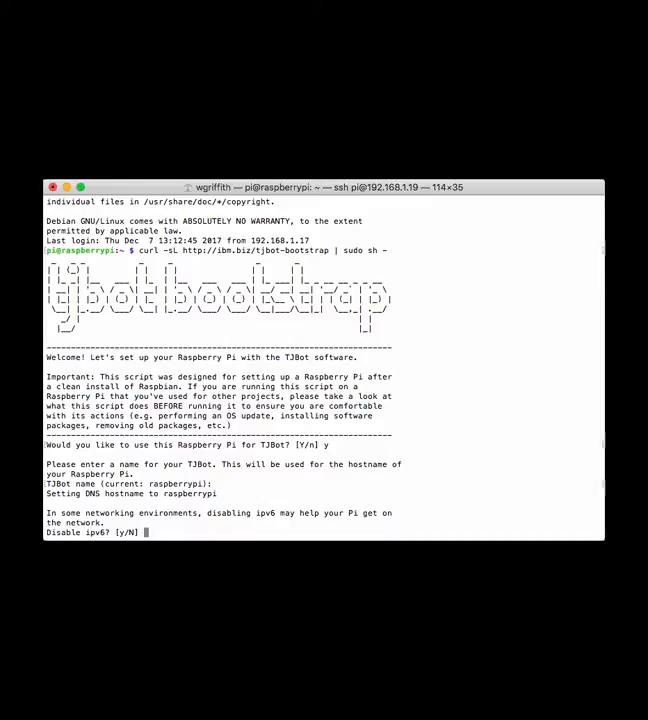
- Answer the setup prompts to keep the hostname, skip disabling ipv6, and enable Google DNS
text(y)
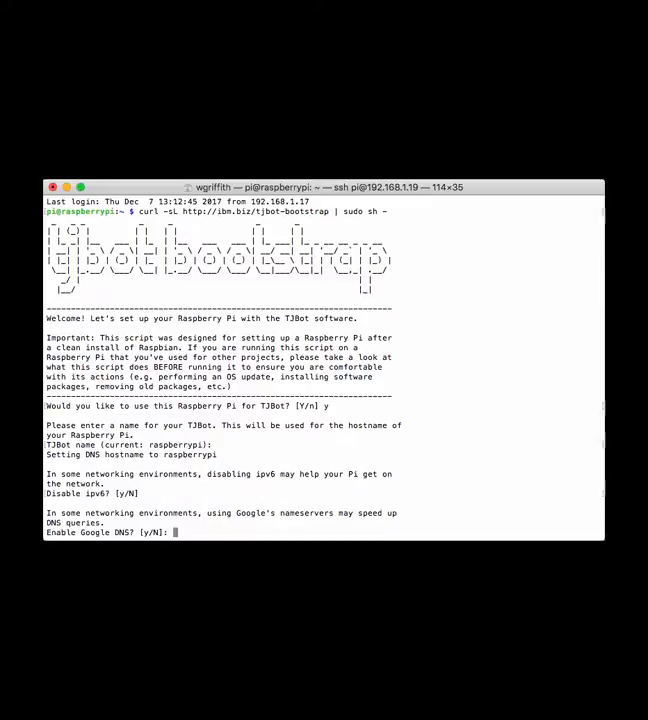
text(Y)
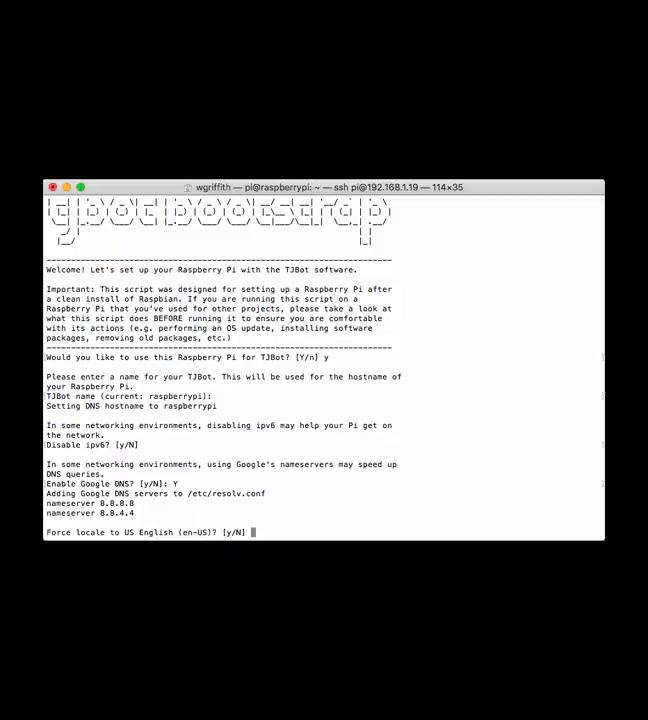
text(Y)
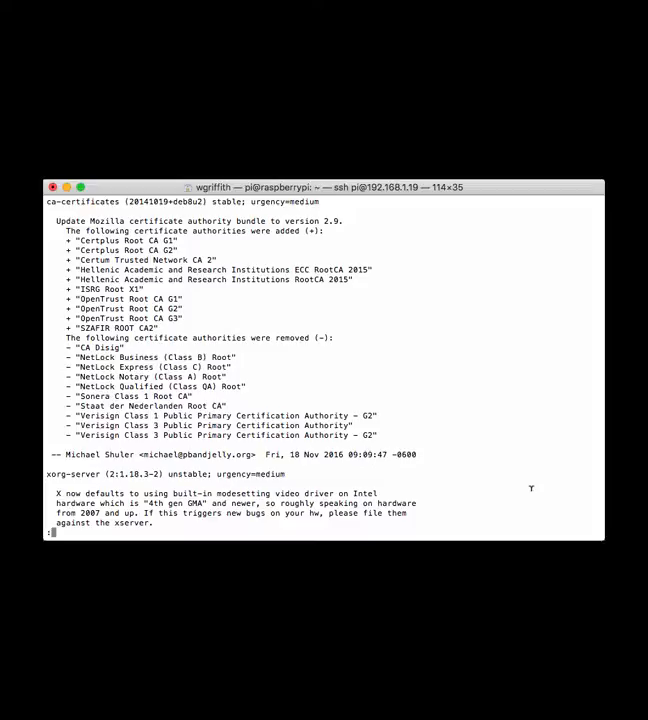
- Scroll through the apt-listchanges changelog notes and quit the pager with q
scroll(up, 3)
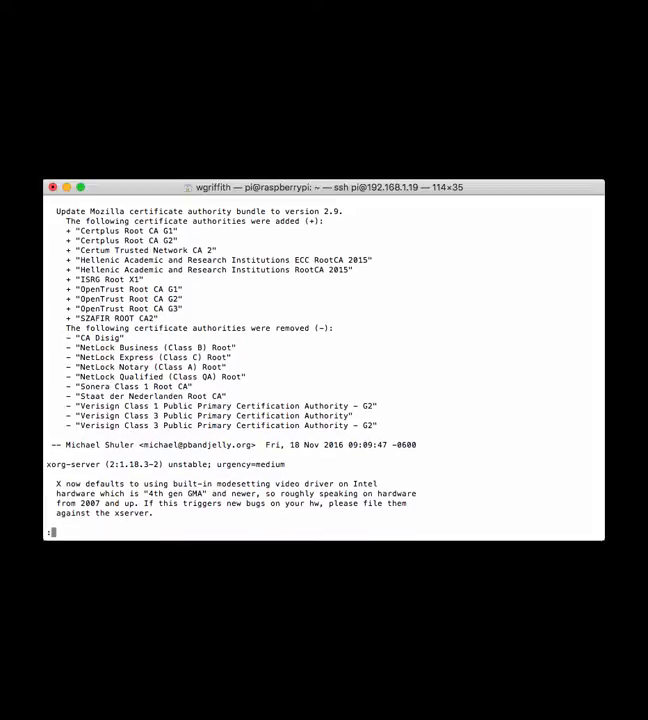
scroll(down, 3)
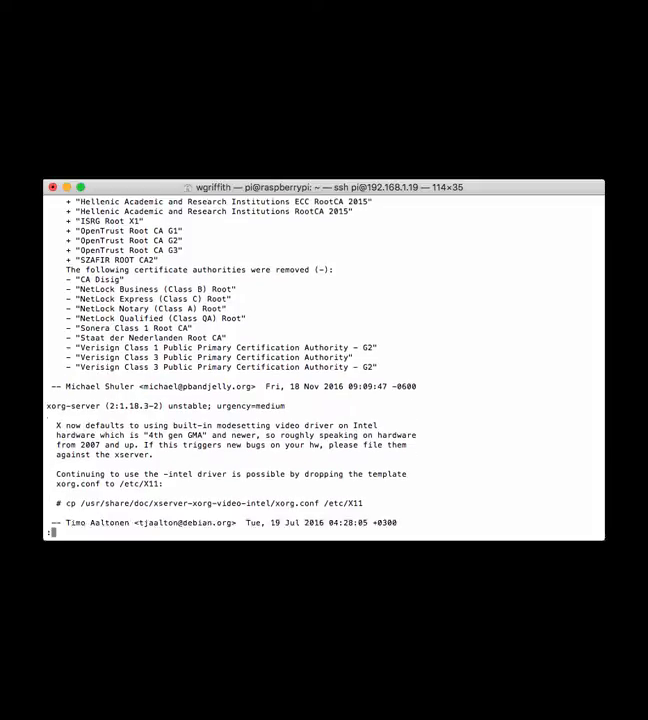
scroll(down, 3)
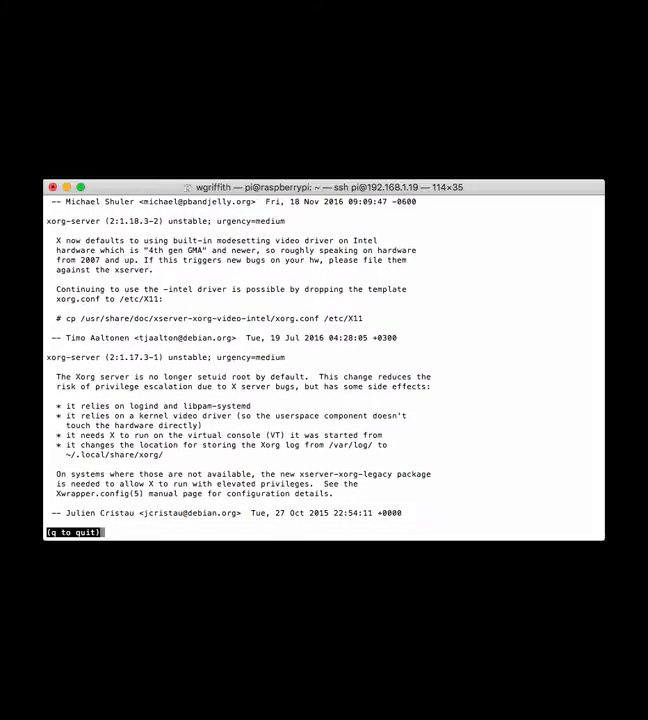
key(q)
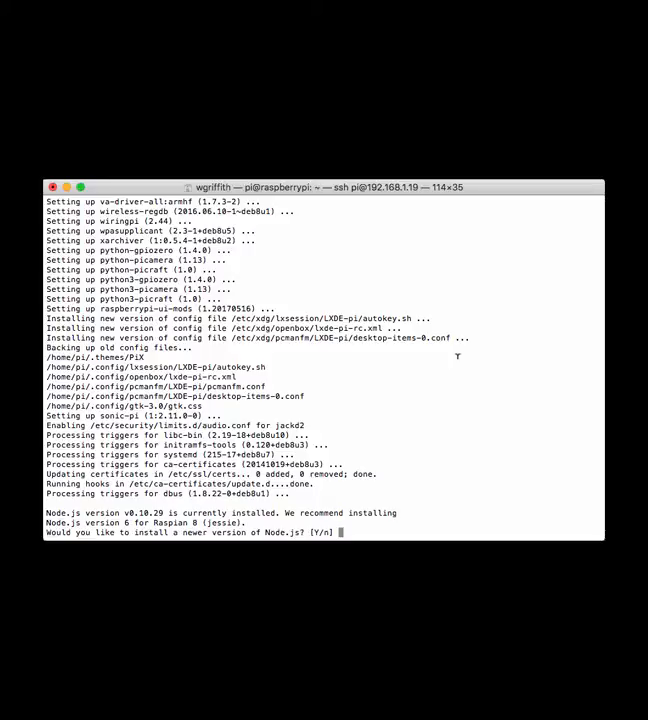
- Answer Y to install the newer Node.js and let old packages be removed
text(Y)
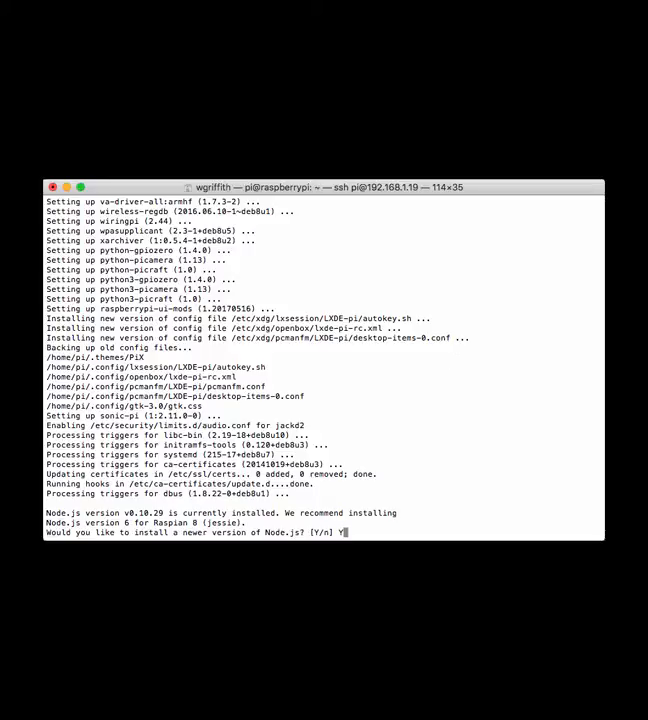
text(Y)
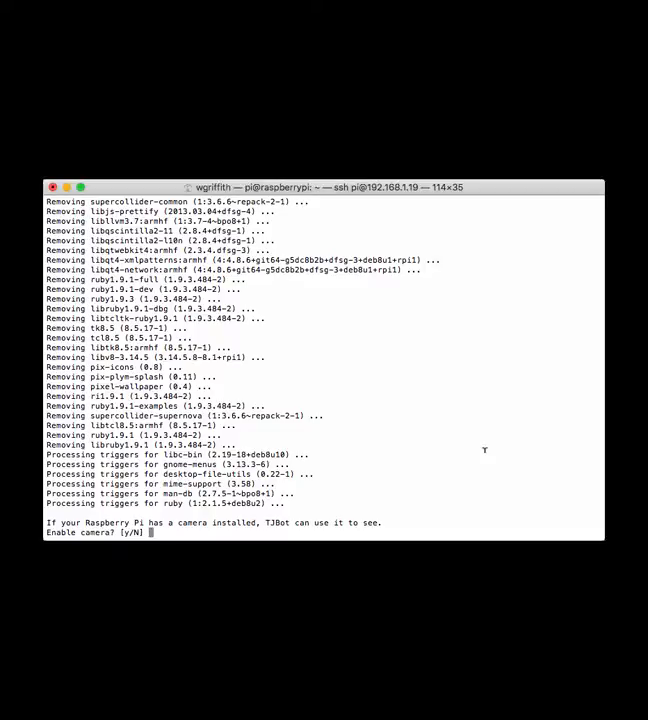
- Enable the camera, clone TJBot to the default path, keep sound modules, skip tests, reboot
text(Y)
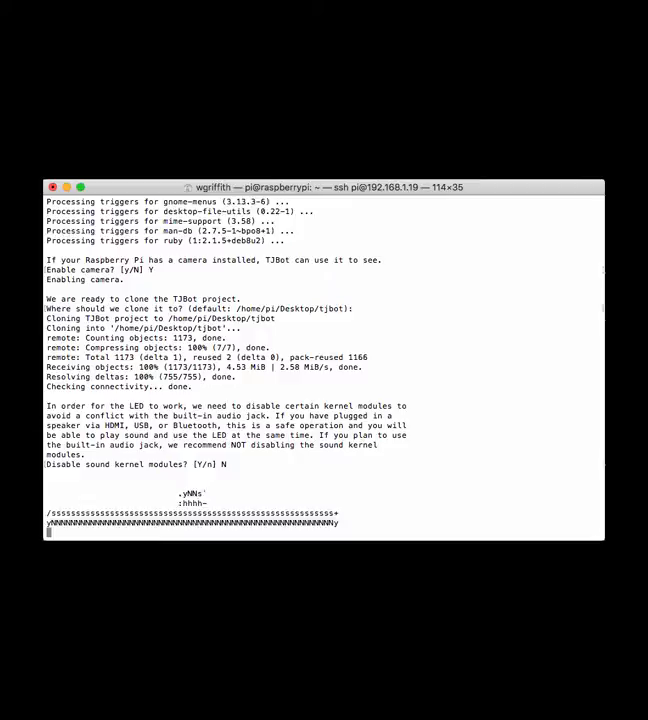
scroll(down, 3)
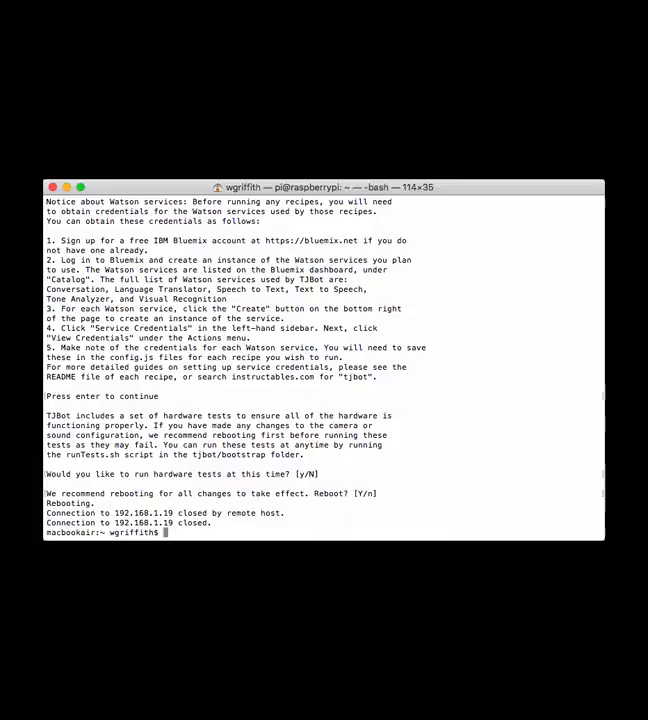
text(ssh pi@192.168.1.19)
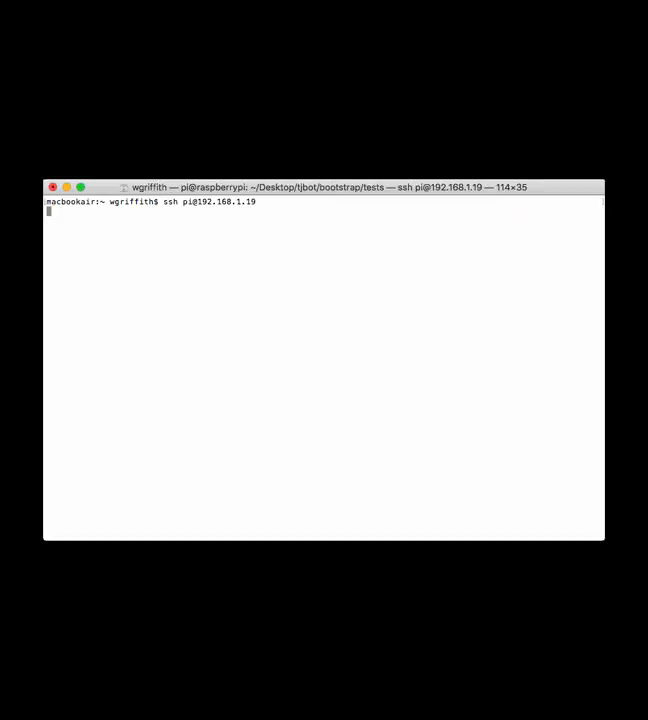
key(Return)
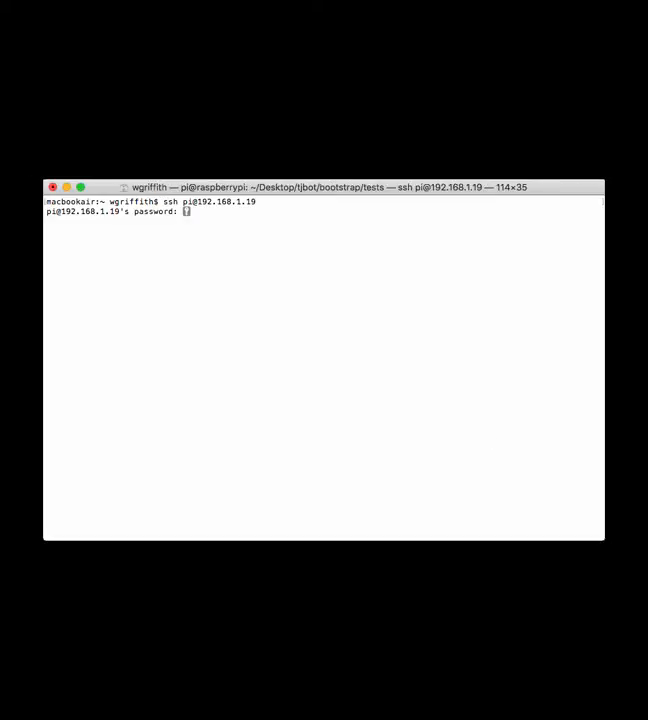
key(Return)
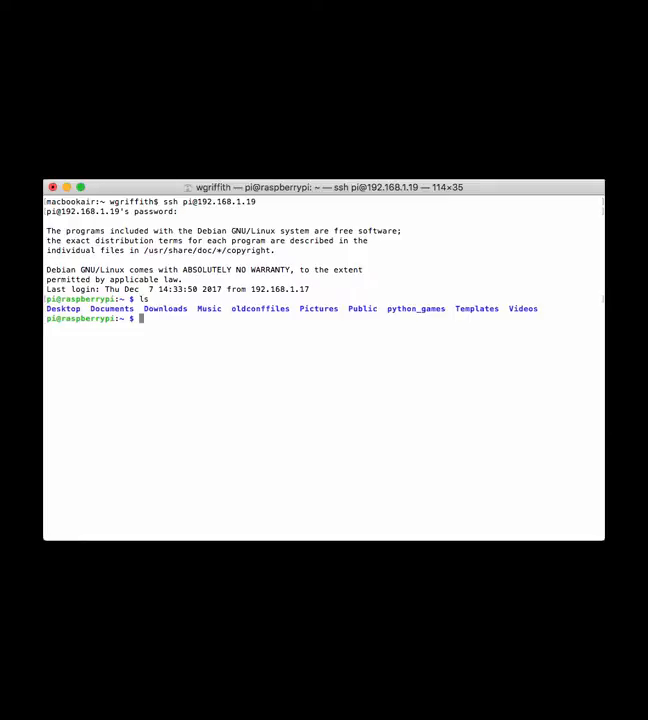
- Browse Desktop/tjbot/bootstrap and read README.md and runTests.sh with more
text(cd Desktop/)
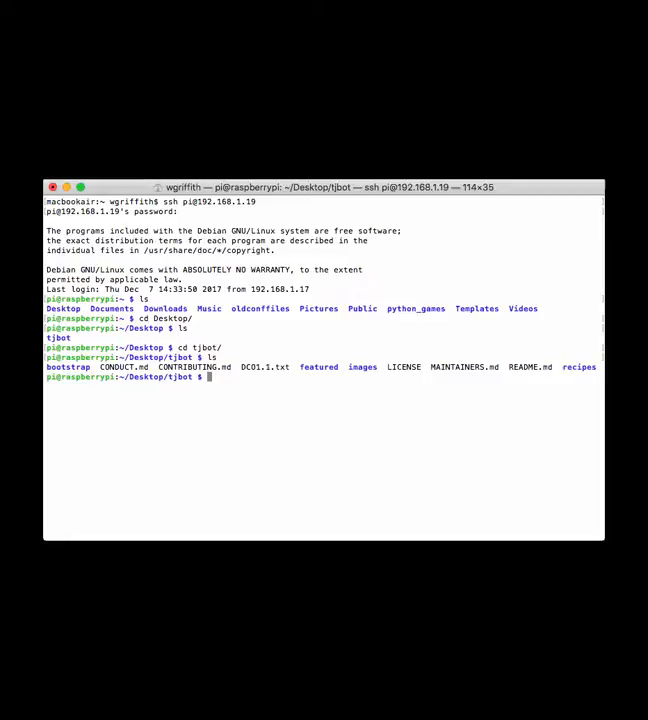
text(cd bootstrap/)
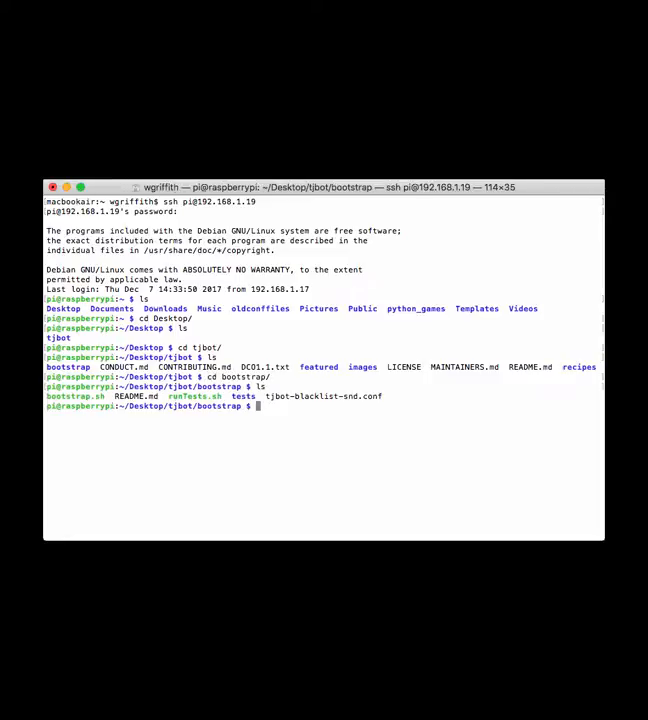
text(mo)
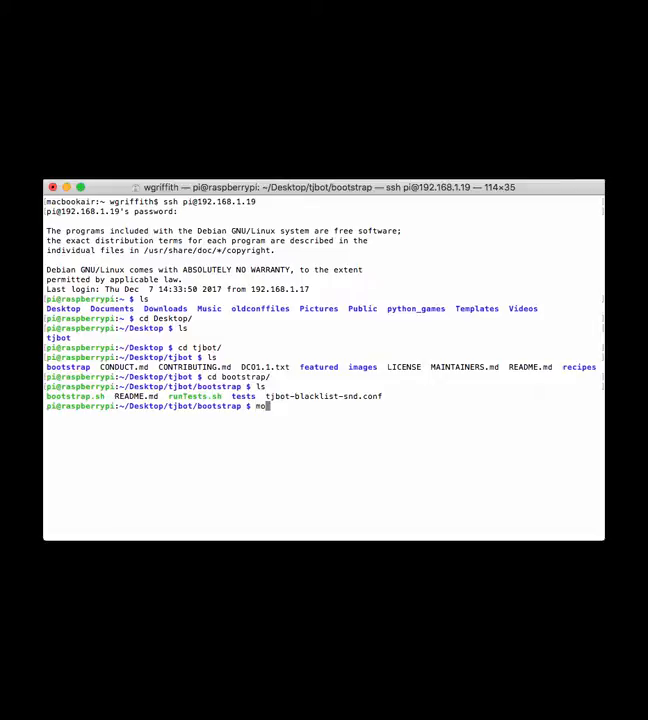
text(re READ)
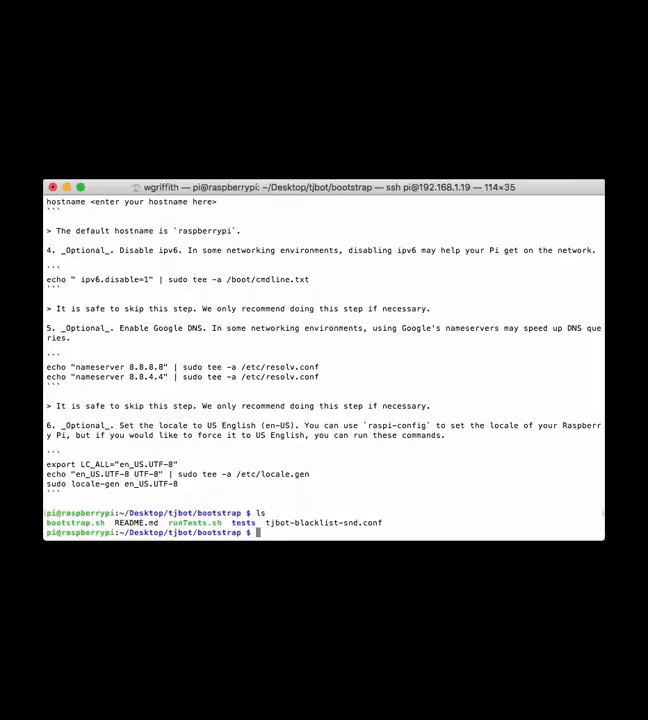
text(more runTests.sh)
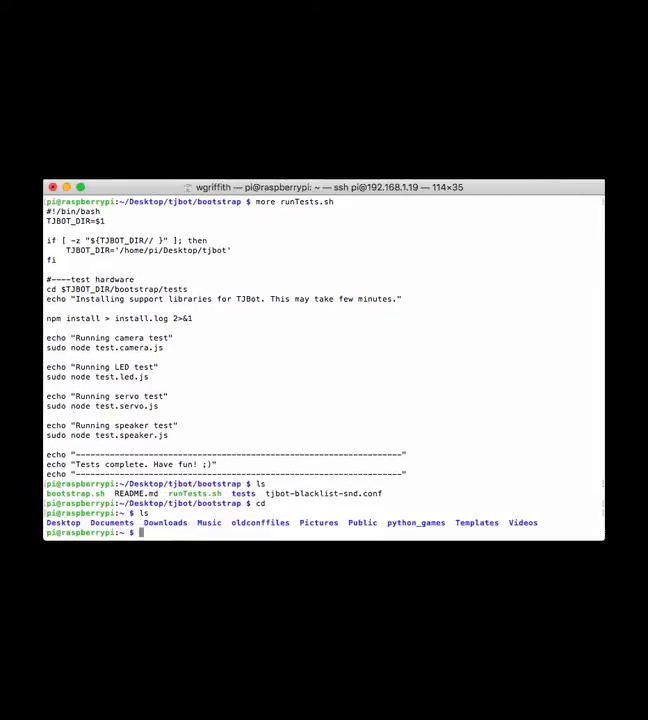
text(n)
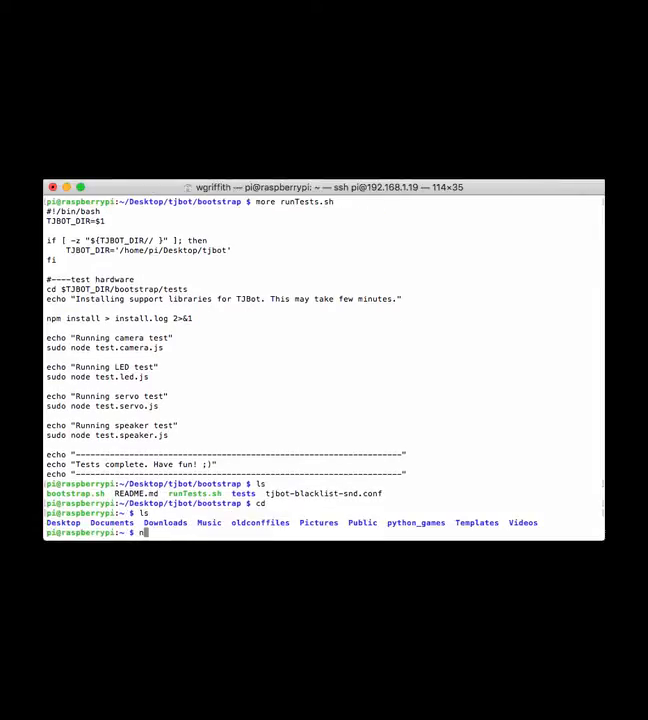
text(pm)
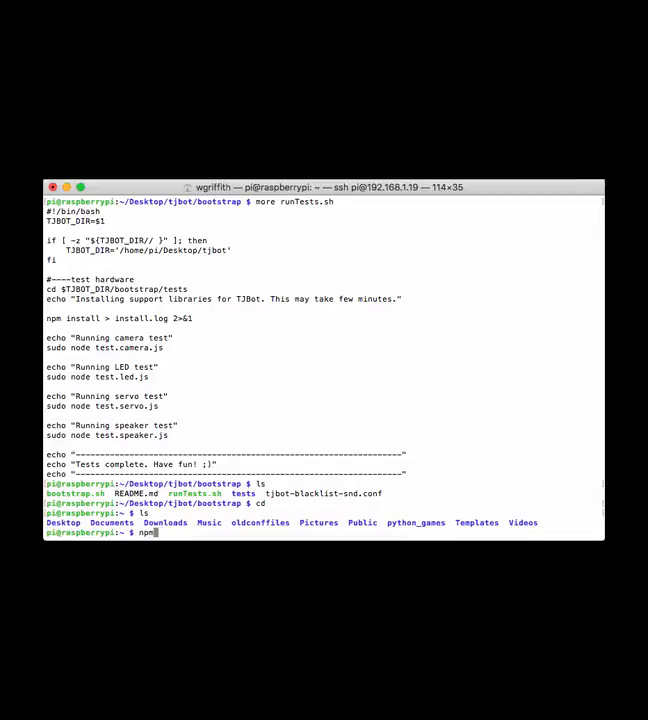
- Run npm install ~/Desktop/tjbot/bootstrap/tests/ to create node_modules in the home folder
text(install)
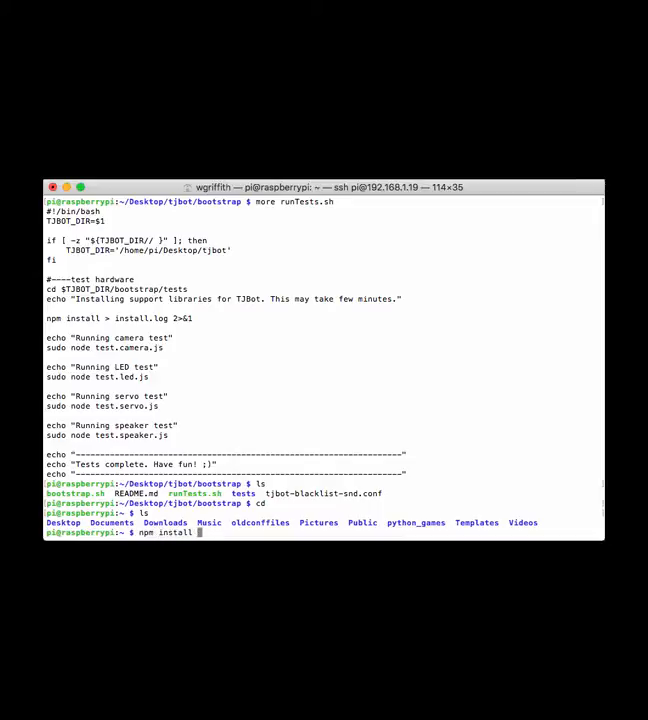
text(~/)
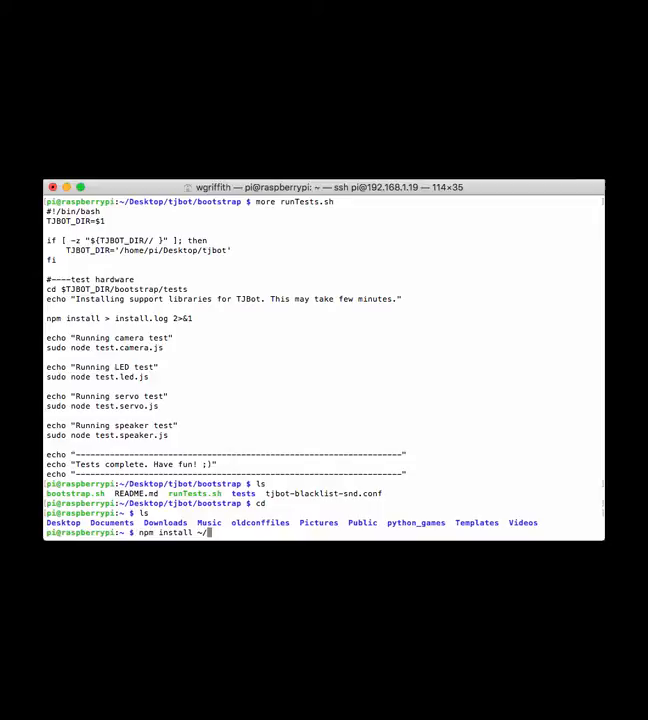
text(Desktop/)
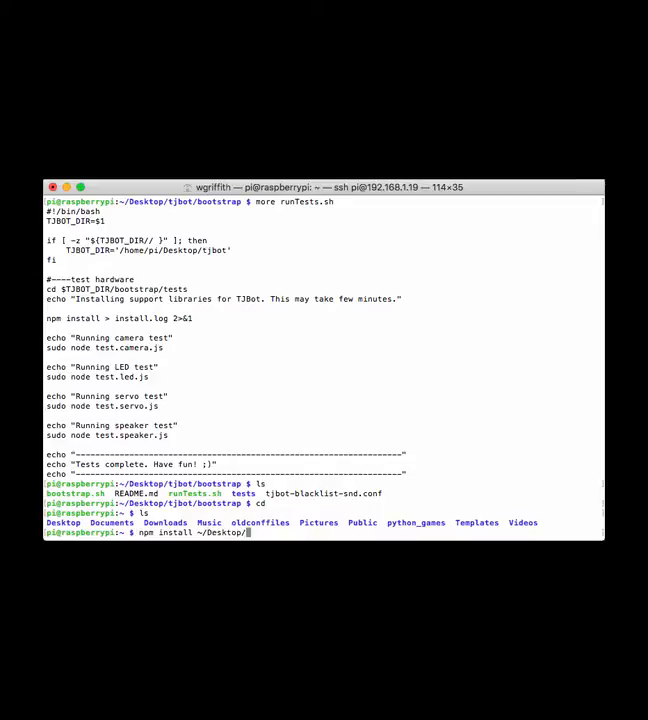
text(tjbot/)
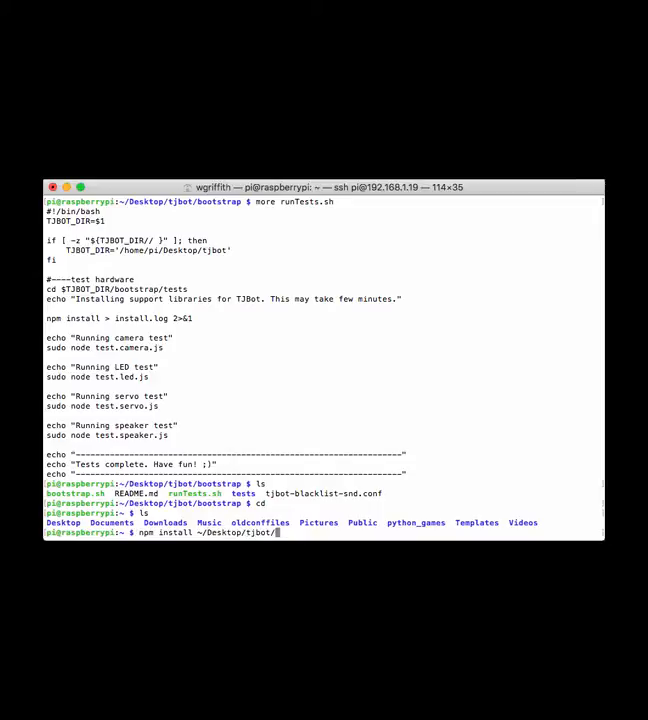
text(bootstrap/)
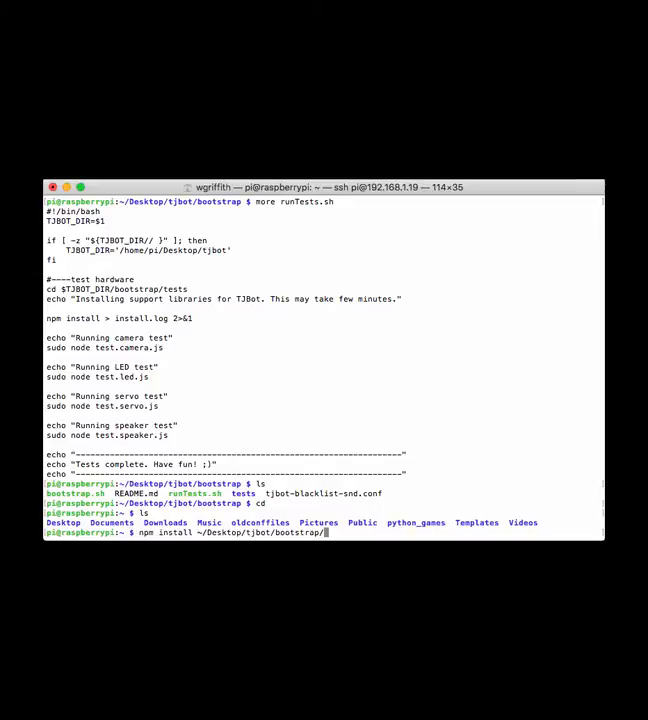
text(tests/)
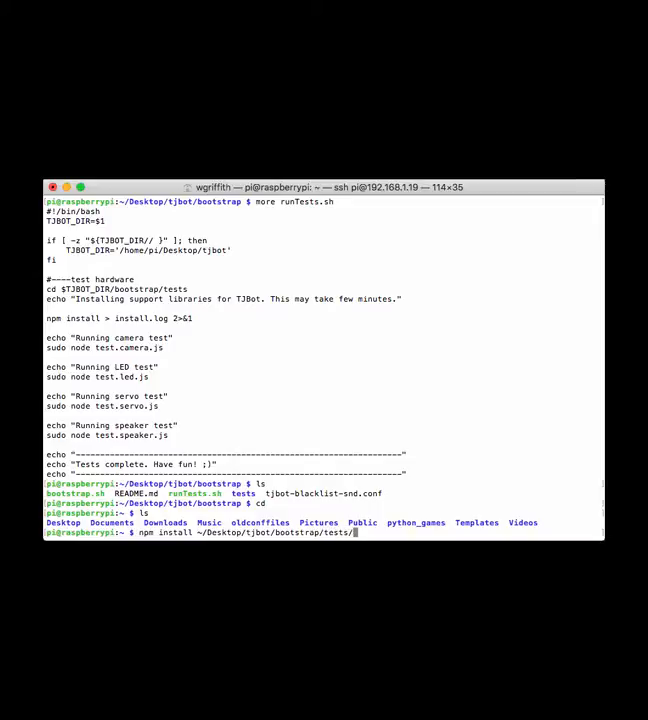
key(Backspace)
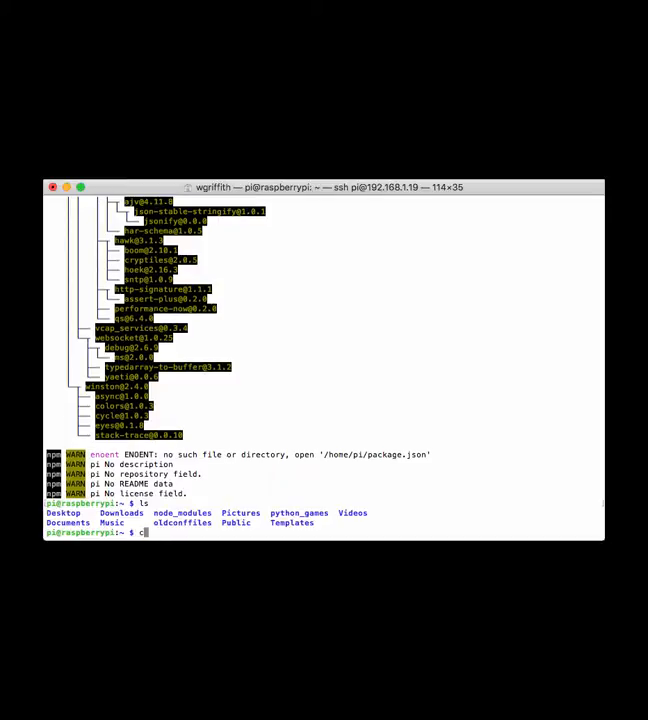
- Change into Desktop/tjbot/bootstrap/tests and list its test scripts
text(cd Desktop/)
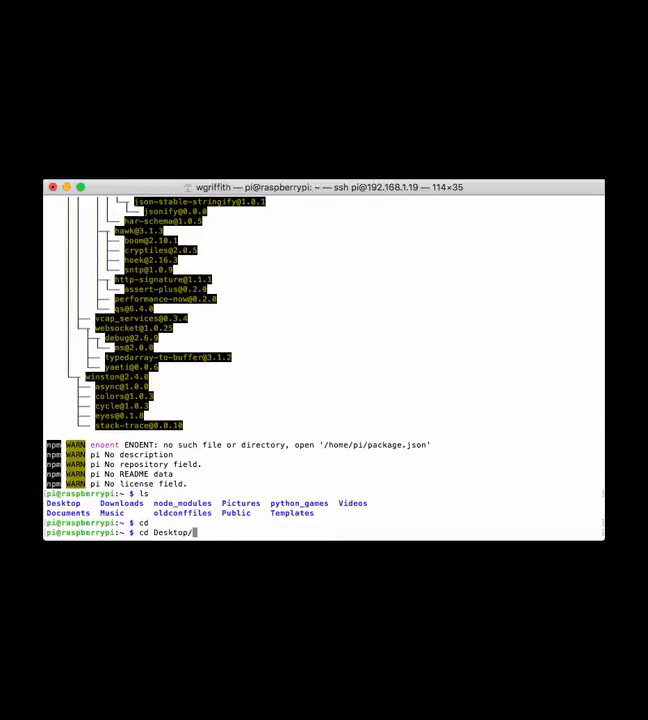
key(Return)
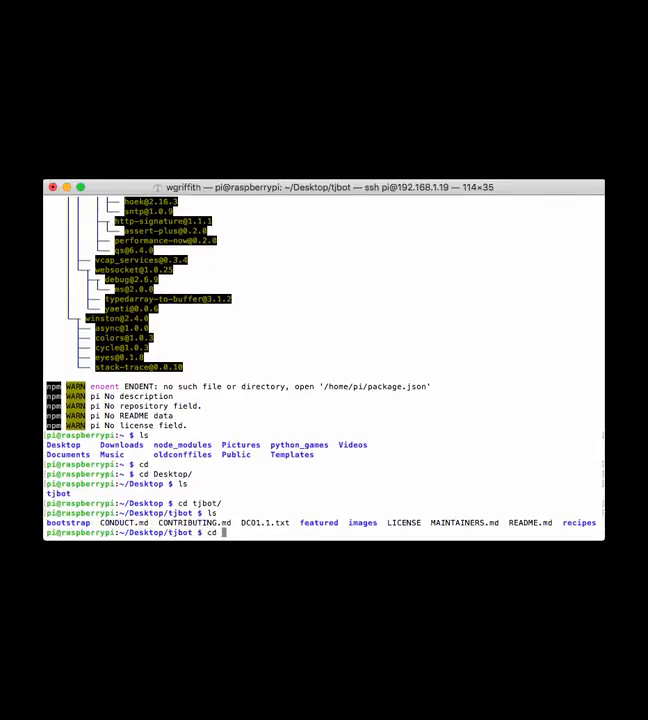
text(bootstrap/)
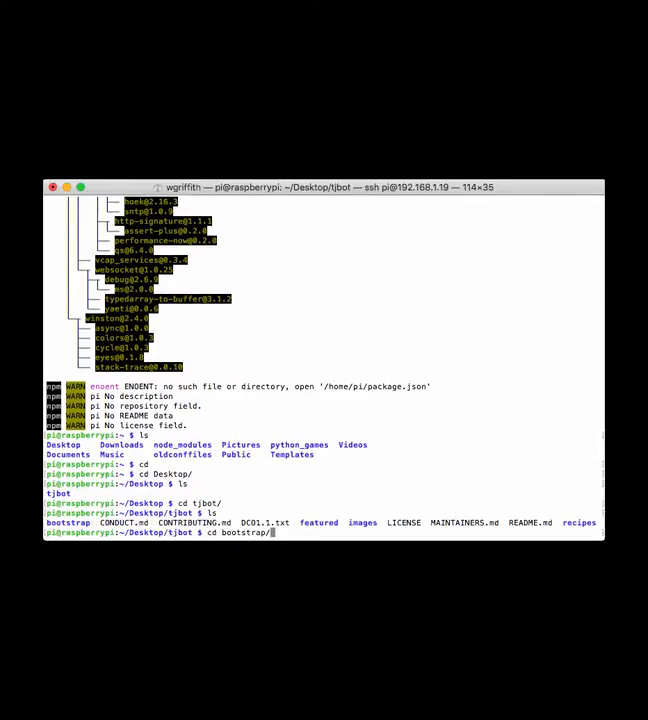
key(Return)
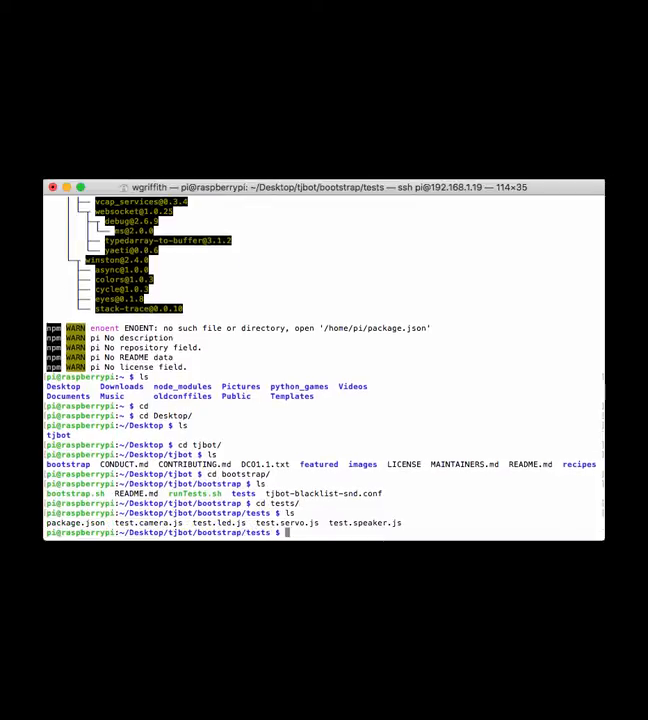
text(sudo)
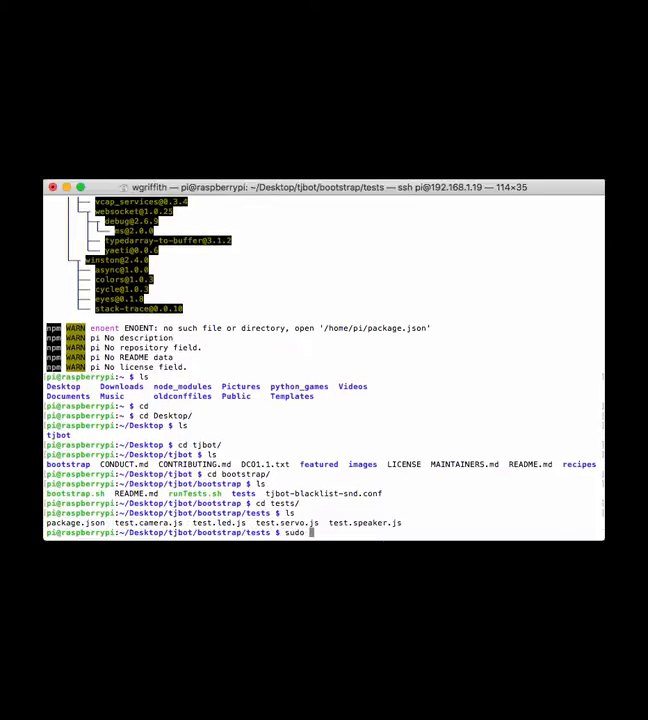
text(node)
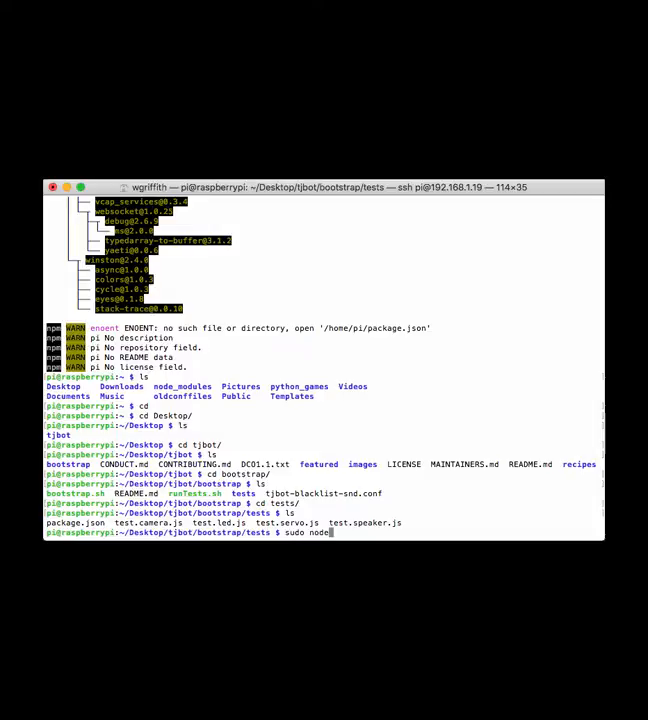
text(test)
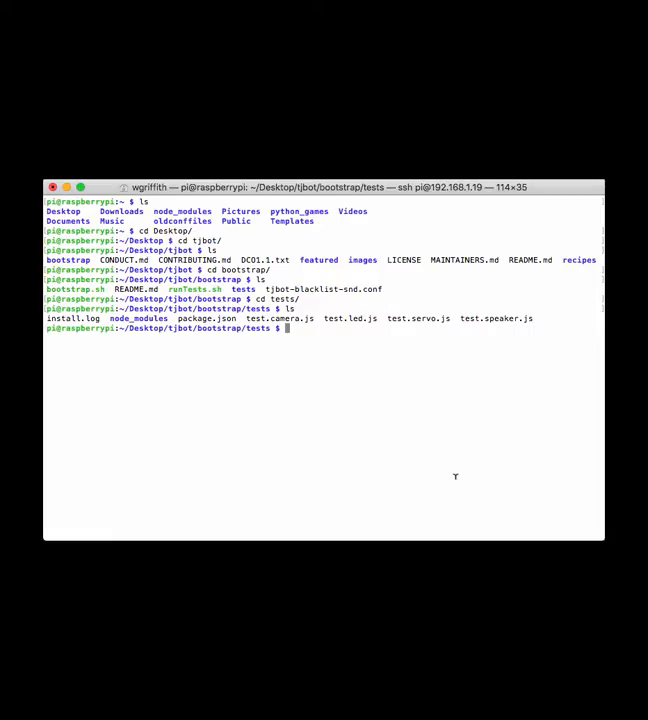
- Run sudo node test.led.js and answer n, reporting the LED did not turn red
text(sudo)
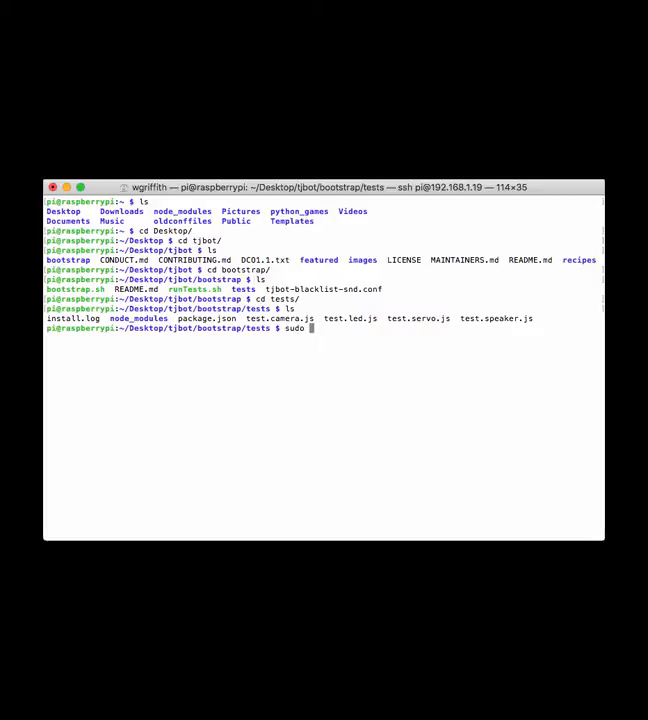
text(node tes)
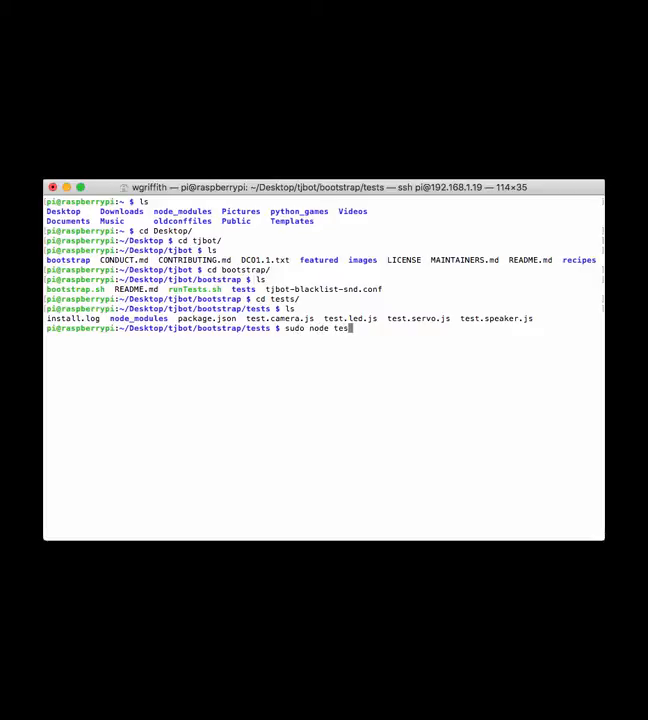
text(t.led.js)
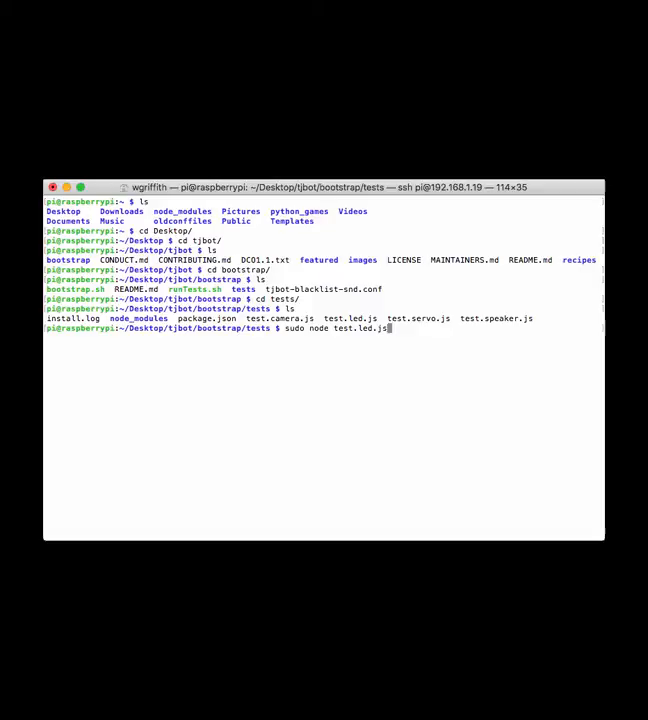
key(Return)
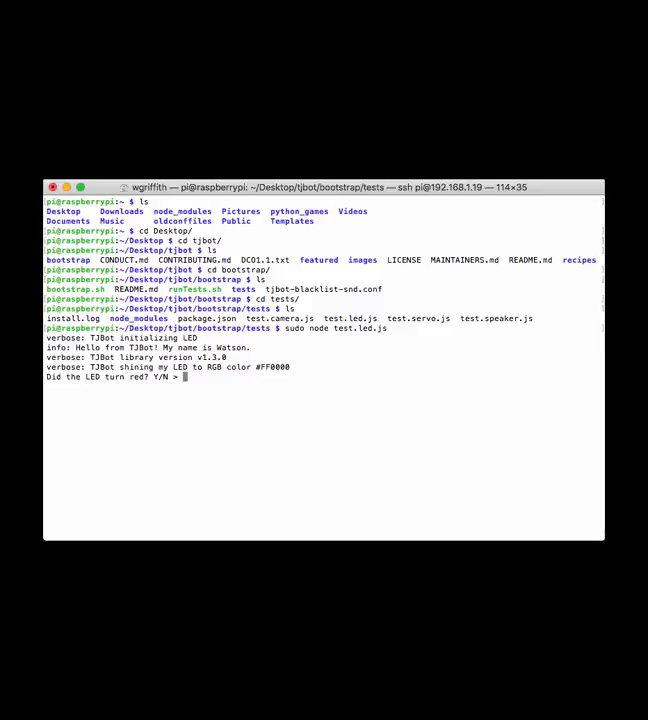
text(n)
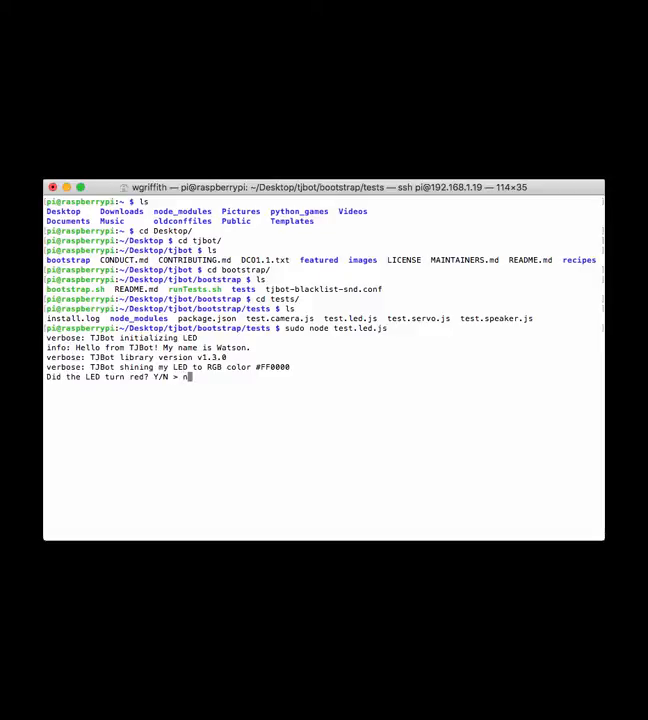
key(Return)
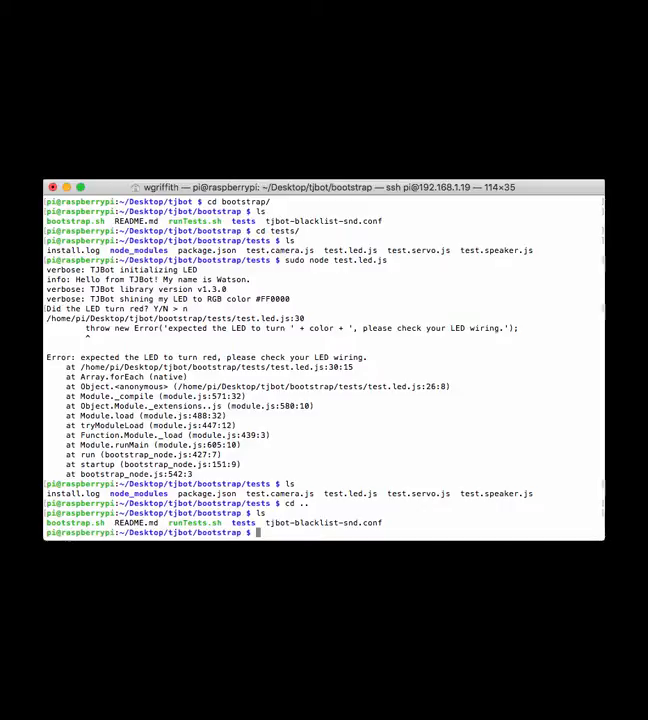
- Copy tjbot-blacklist-snd.conf into /etc/modprobe.d/ with sudo cp
text(sudo cp)
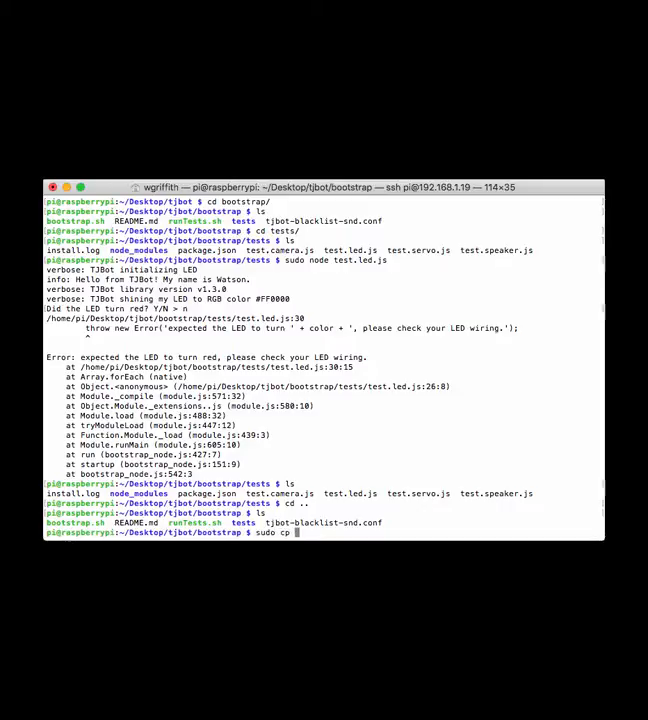
text(tjbot-blacklist-snd.conf)
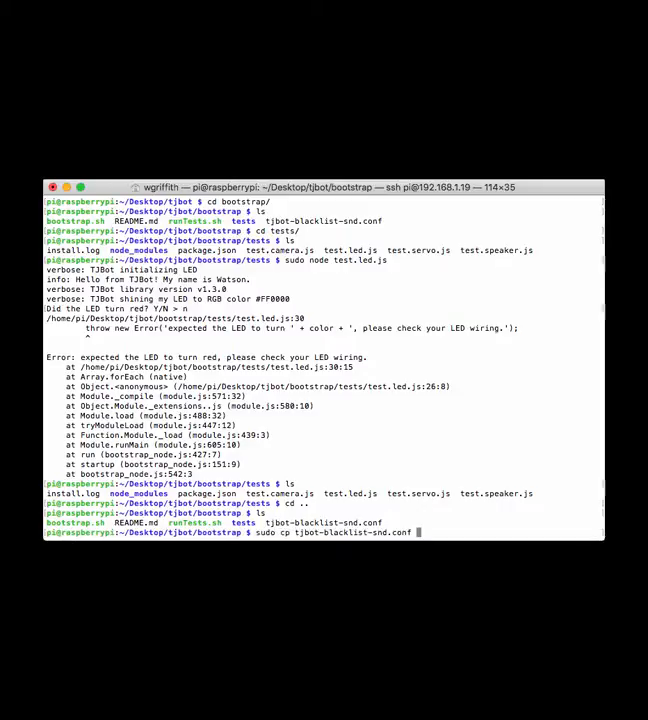
text(/etc/)
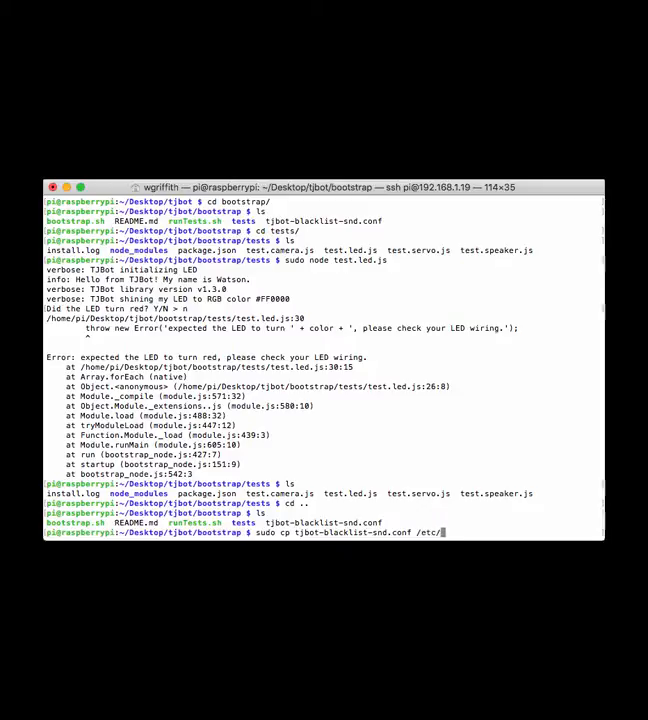
text(modp)
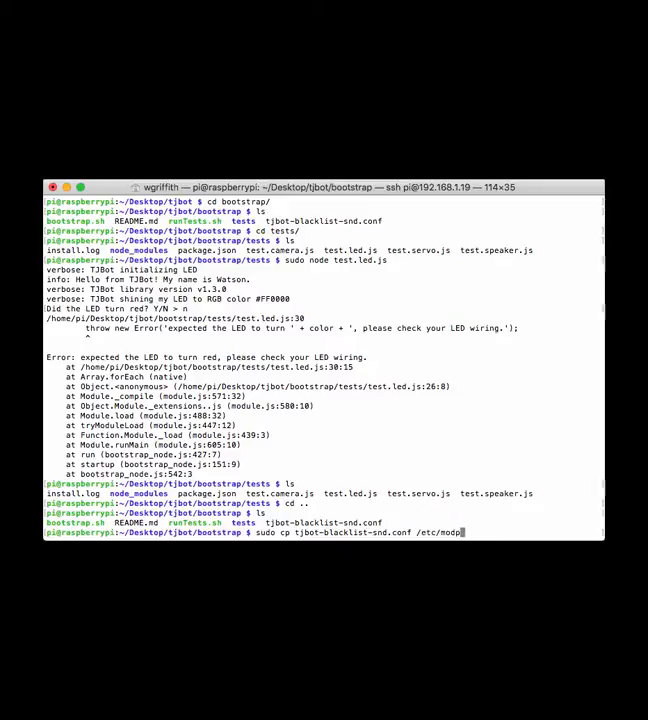
key(Return)
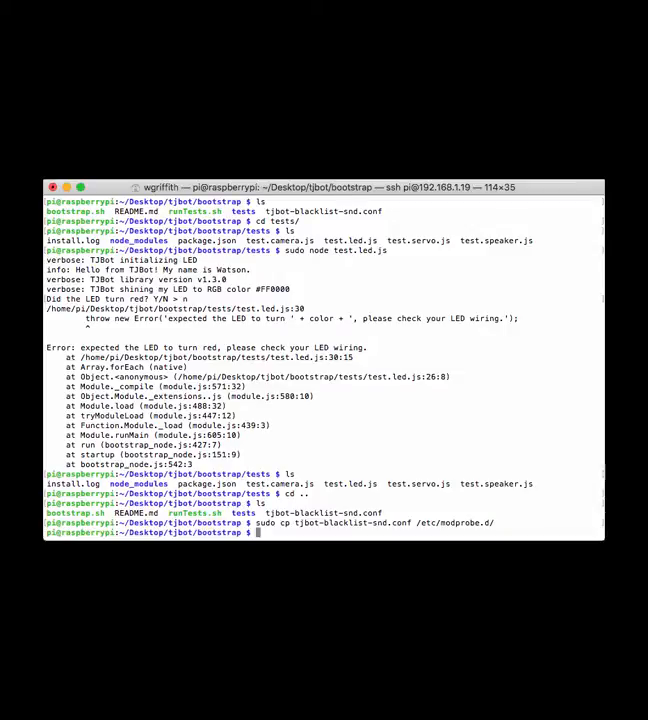
- Rebuild the initramfs with sudo update-initramfs -u and begin typing sudo reboot
text(sudo)
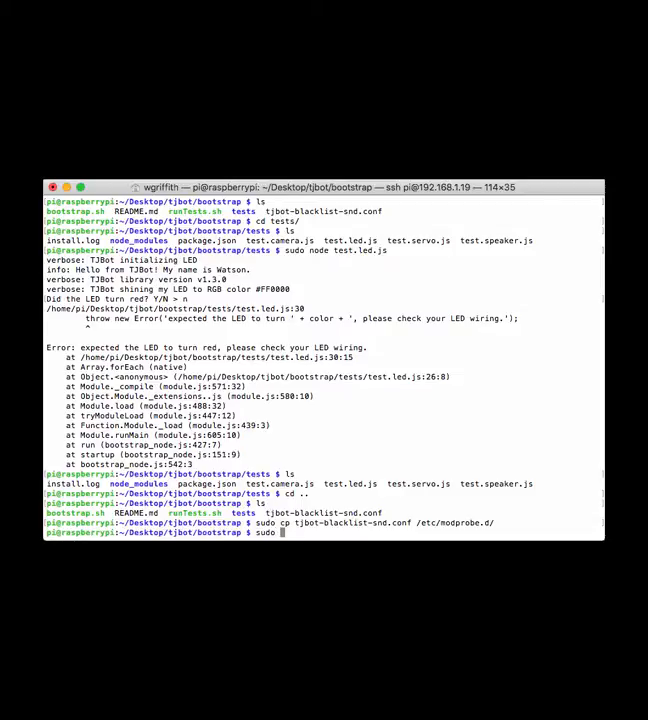
text(update-init)
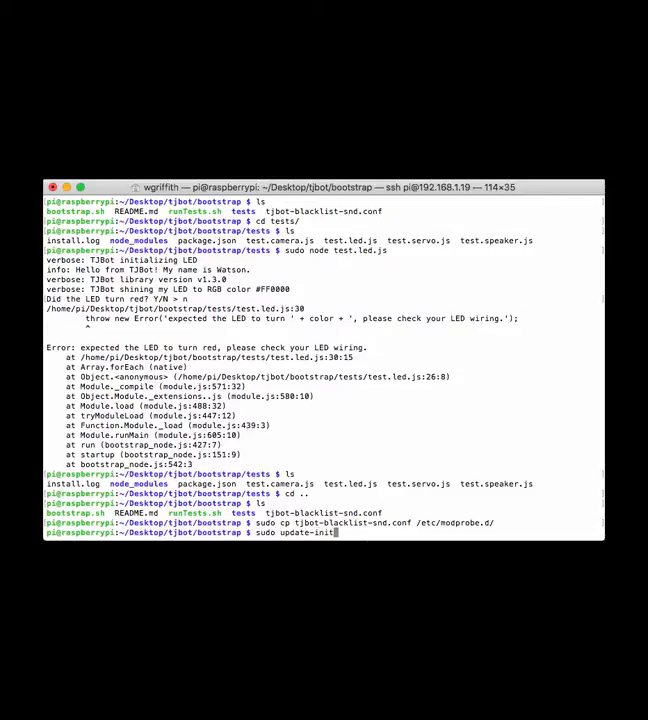
text(ramfs -u)
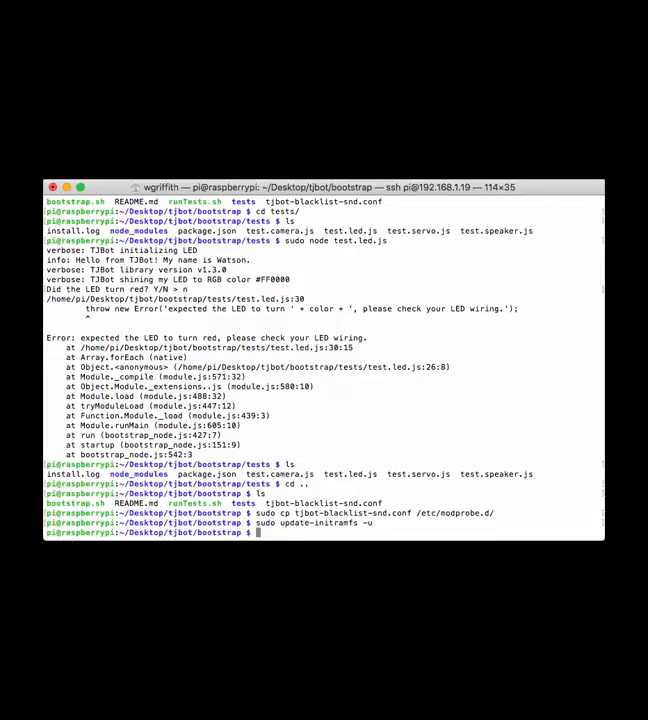
text(sudo reb)
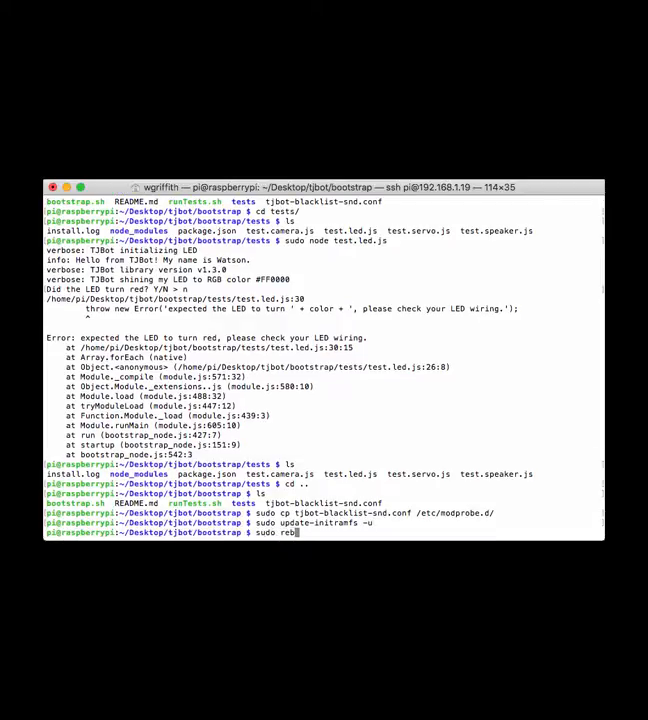